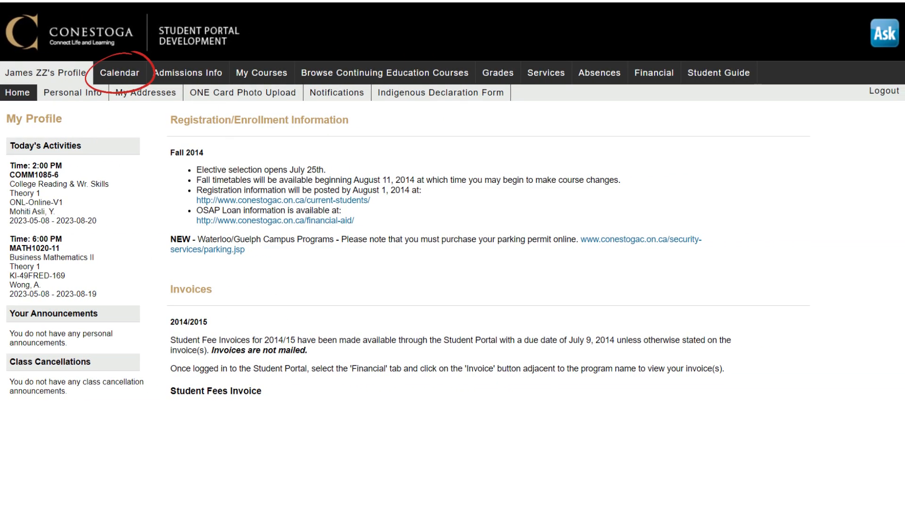
# Step: Display the Spring 2023 timetable for the week of 2023-05-07 to 2023-05-13
pyautogui.click(119, 72)
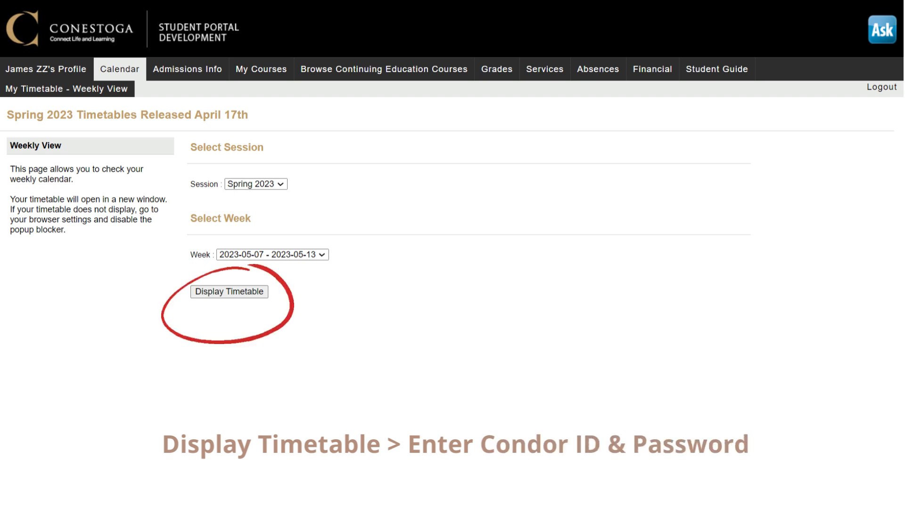
pyautogui.click(228, 292)
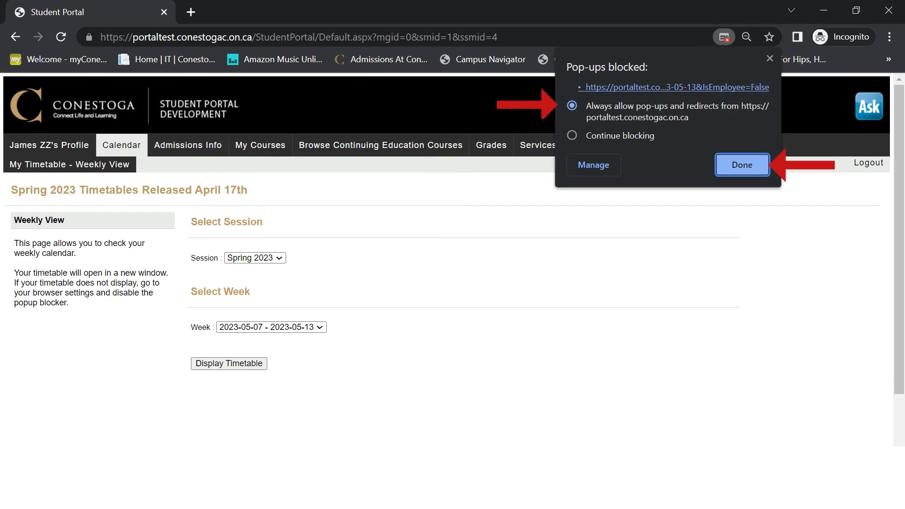
# Step: Confirm always allowing the portal's pop-ups in Chrome's blocked-pop-up prompt
pyautogui.click(742, 165)
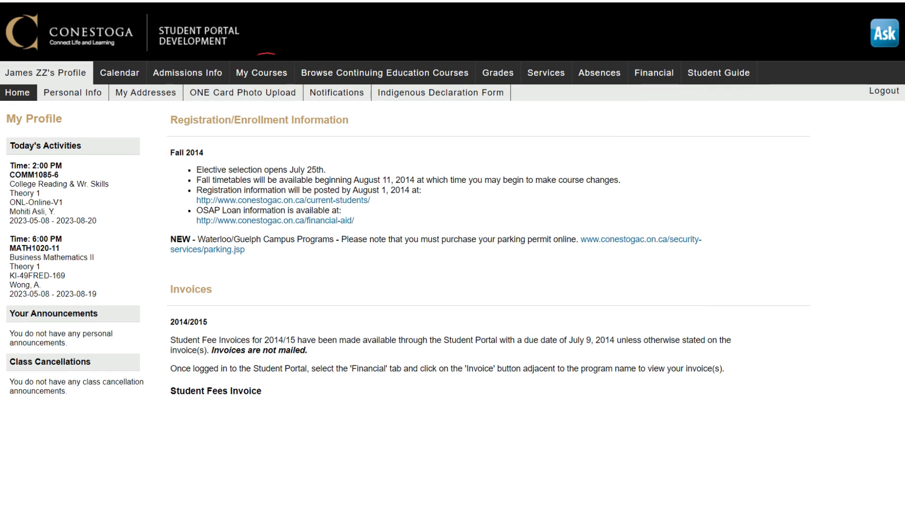
# Step: Open My Courses and begin changing International Business's academic block
pyautogui.click(261, 72)
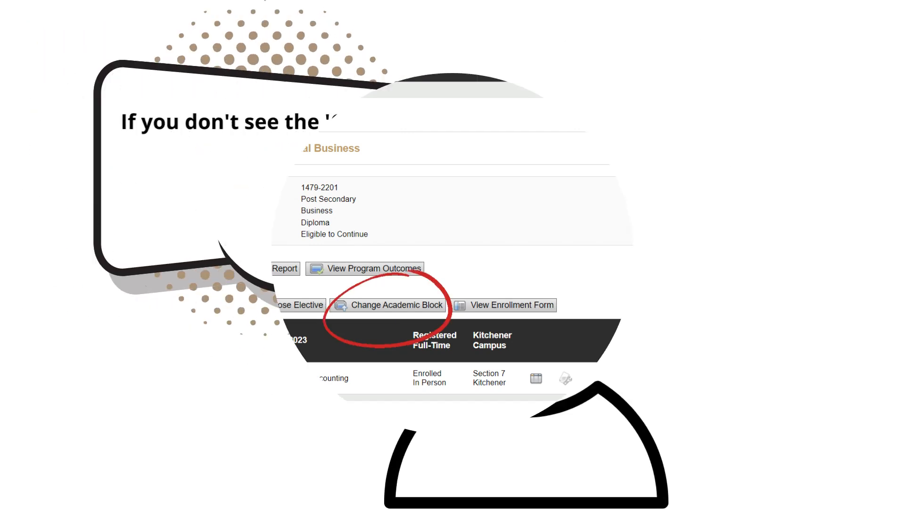
pyautogui.click(396, 305)
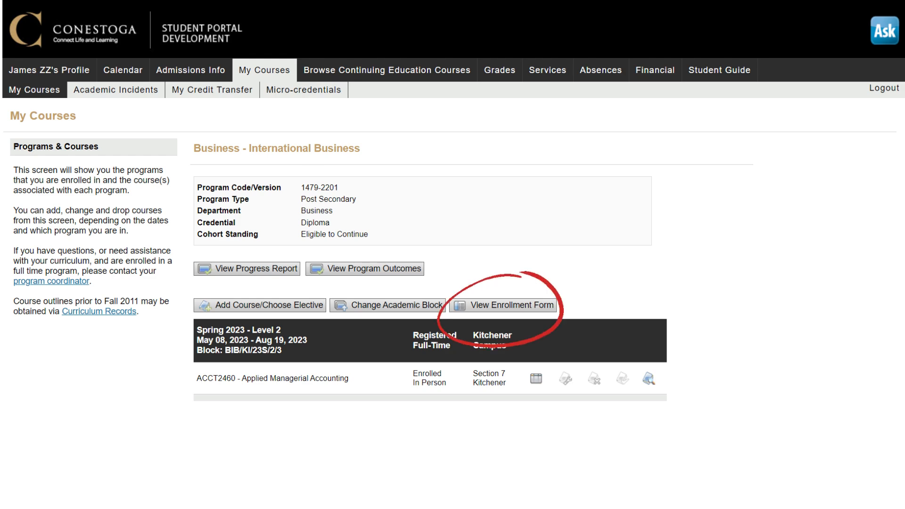
# Step: View the enrollment form for the International Business program
pyautogui.click(502, 305)
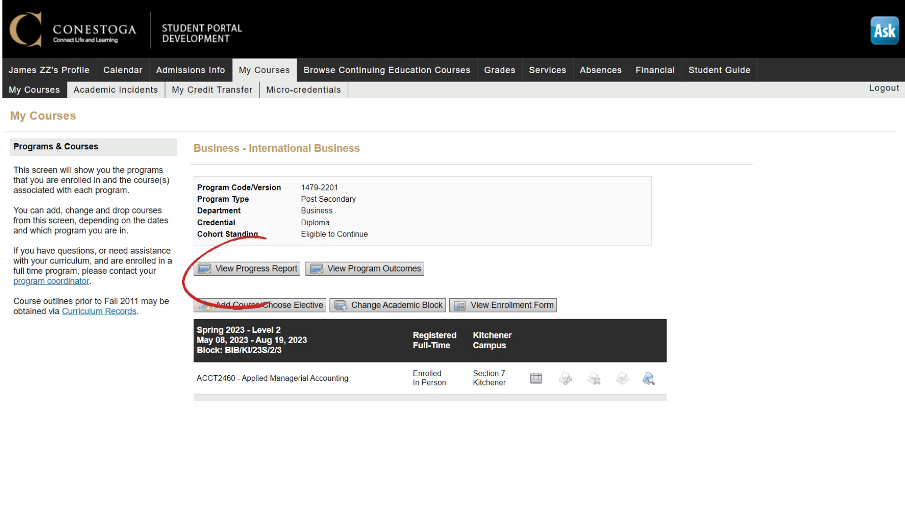
# Step: Open the International Business program's progress report
pyautogui.click(254, 268)
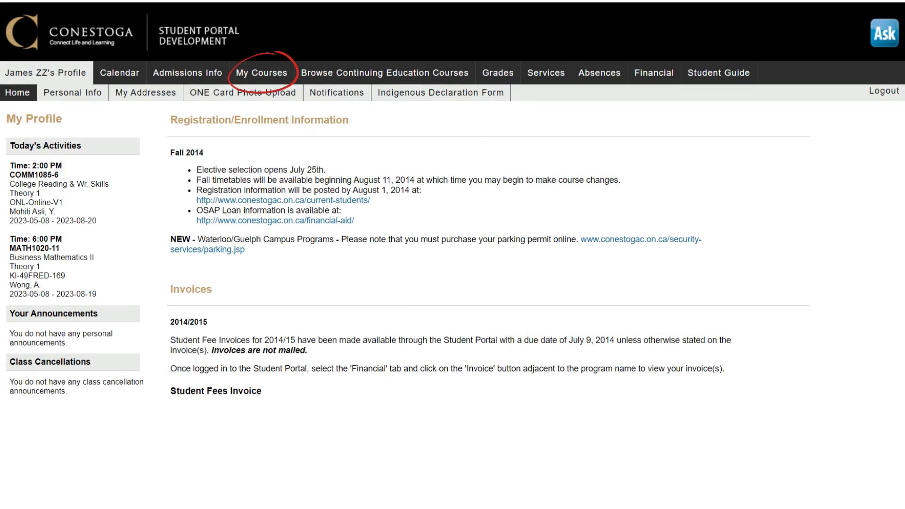
# Step: Check LIBS1480 - The Pleasure and Purpose of Music availability, add it, and enroll
pyautogui.click(261, 72)
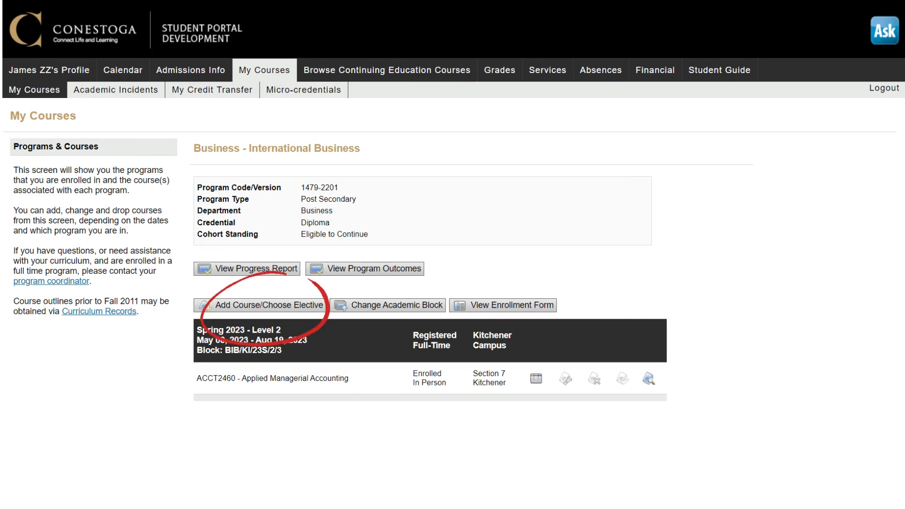
pyautogui.click(265, 305)
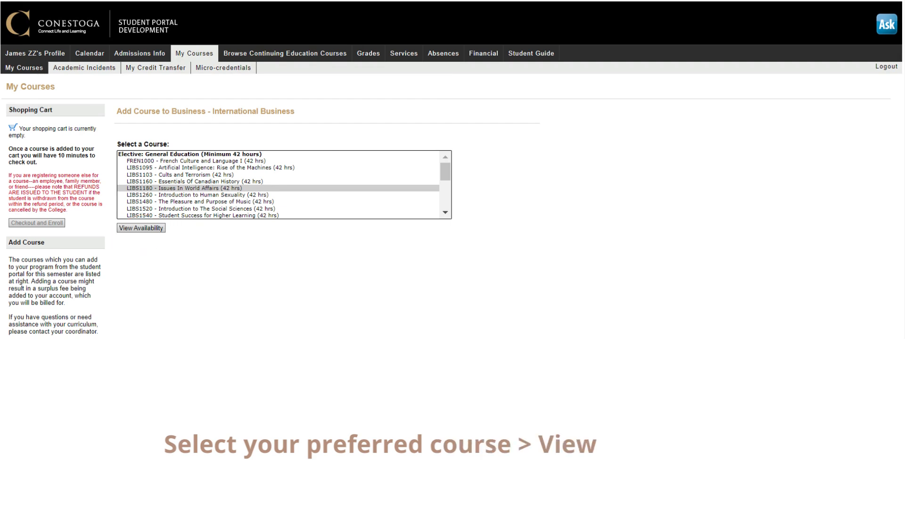
pyautogui.click(140, 227)
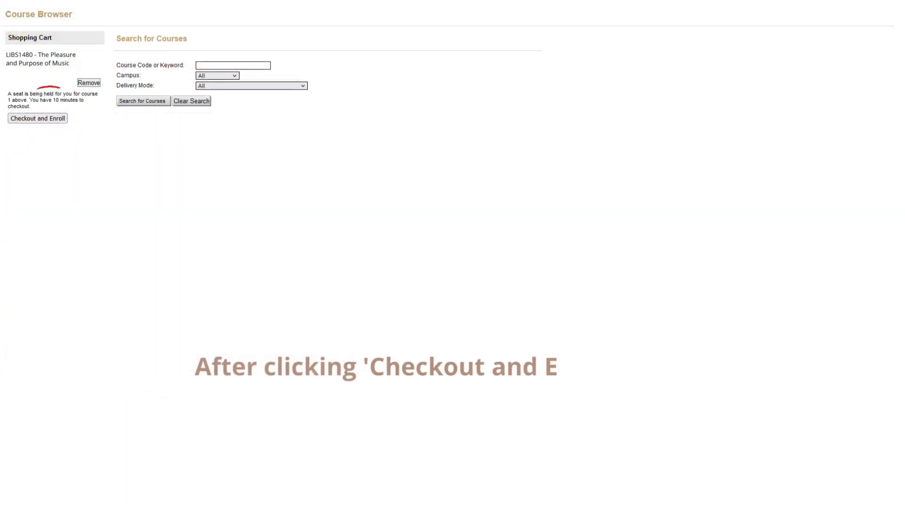
pyautogui.click(37, 118)
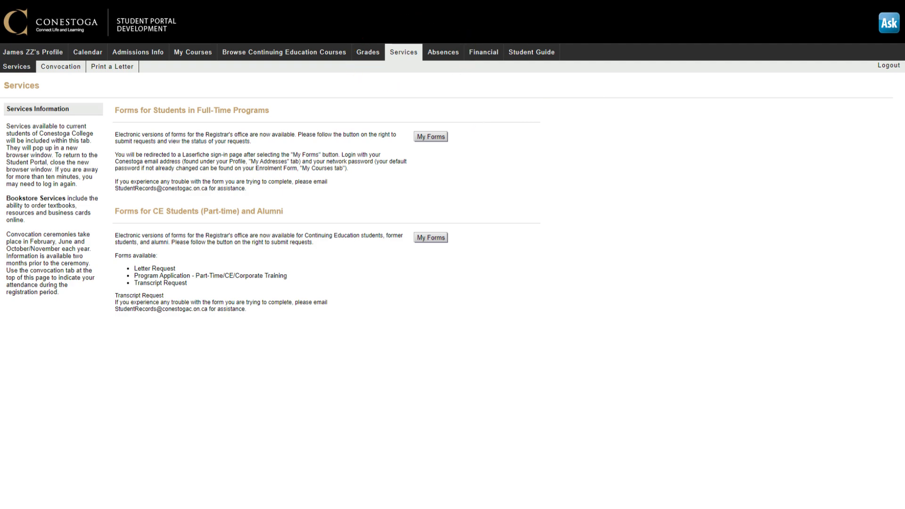
# Step: Open the Registrar's electronic forms on the Laserfiche sign-in page
pyautogui.click(430, 136)
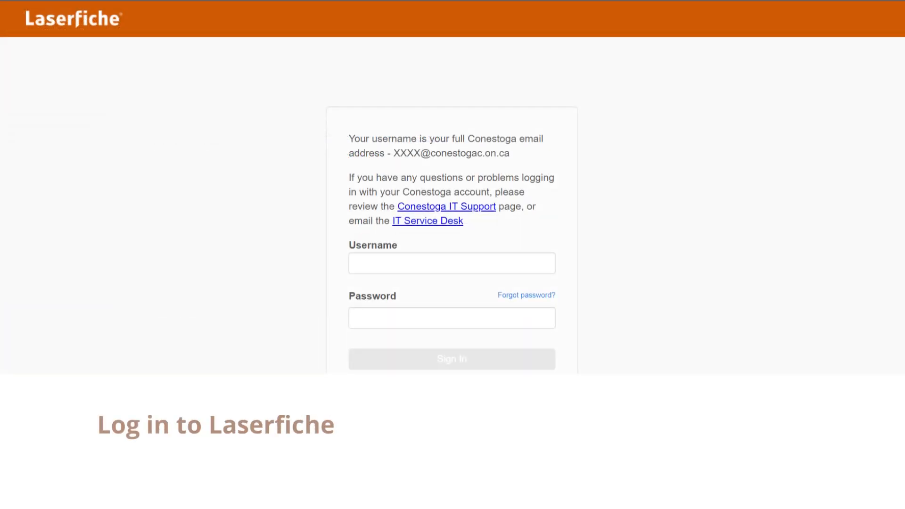